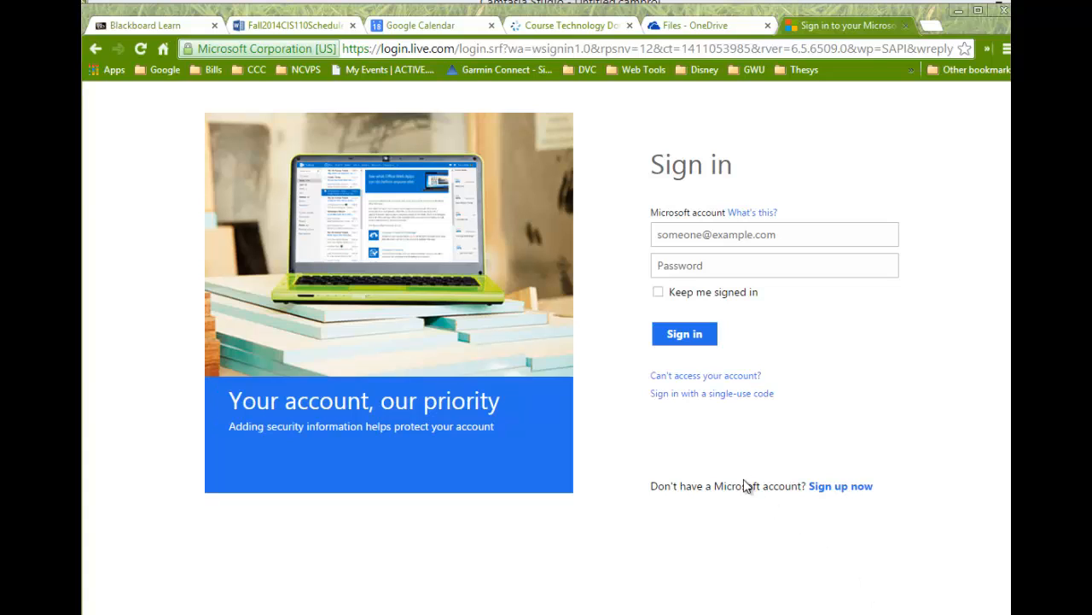
pyautogui.moveTo(755, 437)
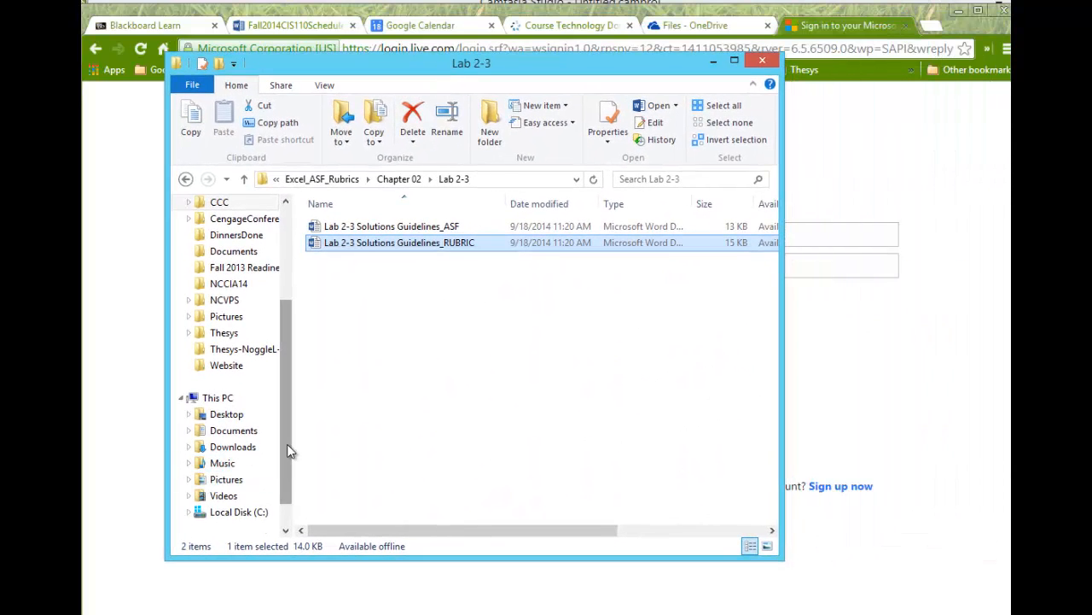
# Browse OneDrive's CCC folder in File Explorer and enter one of its course folders
pyautogui.click(222, 307)
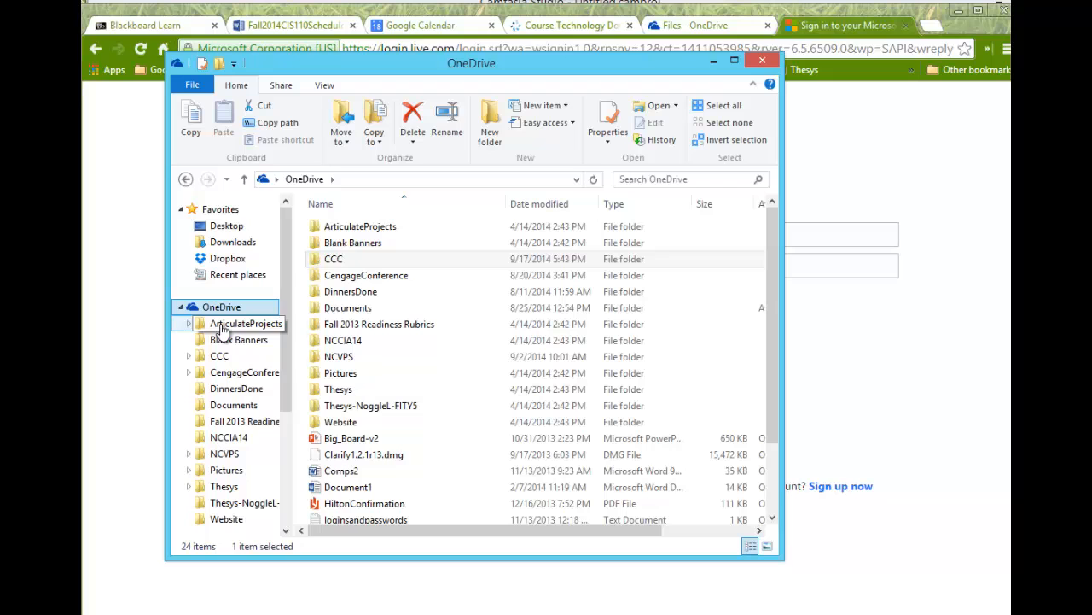
pyautogui.click(224, 307)
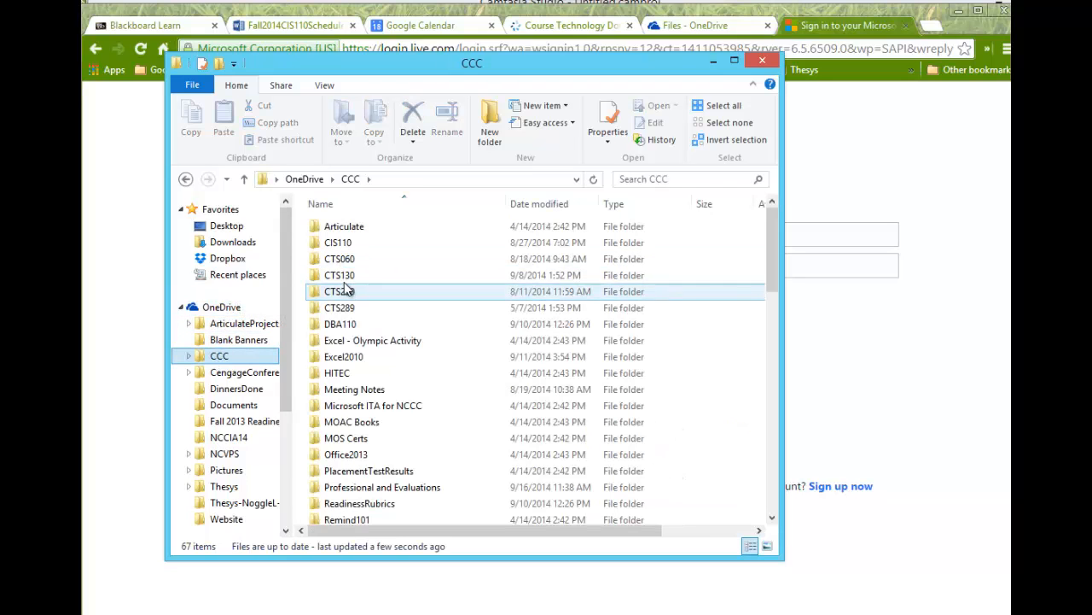
pyautogui.doubleClick(338, 274)
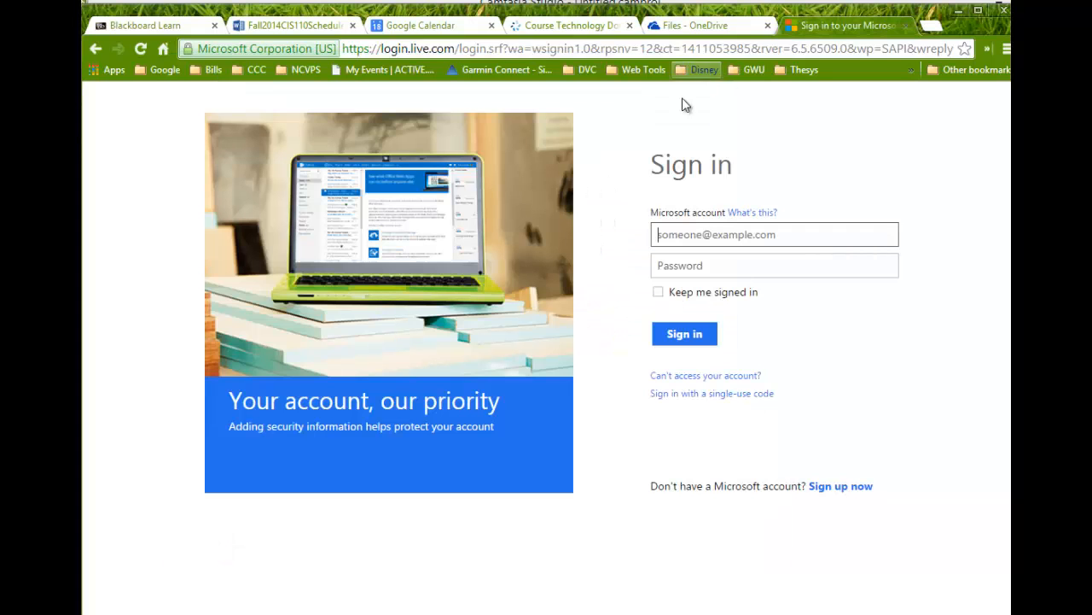
pyautogui.moveTo(528, 154)
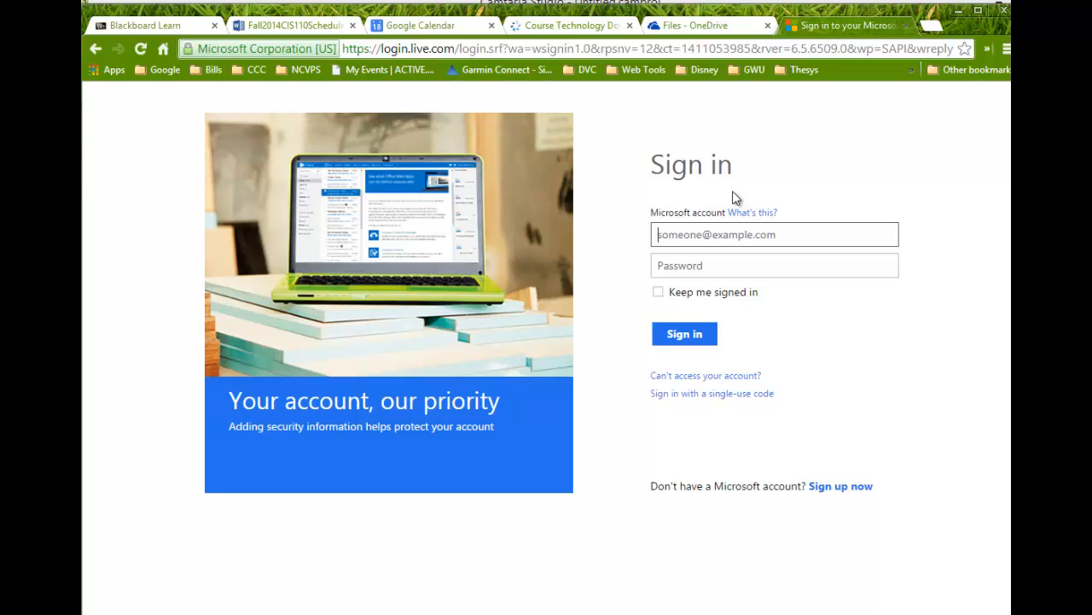
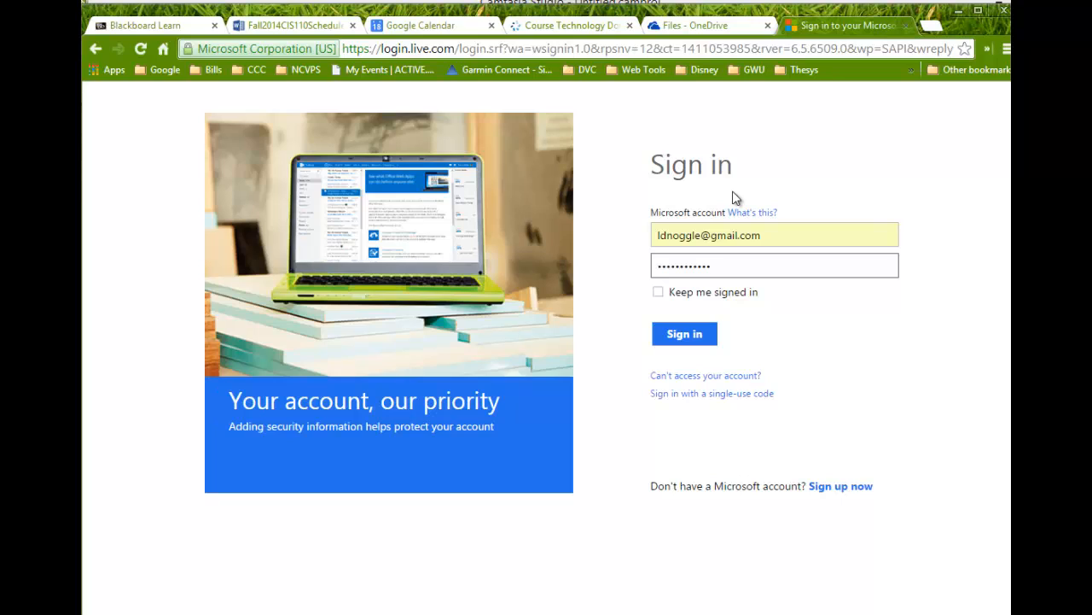
# Enter the account email and password on the Microsoft sign-in form
pyautogui.moveTo(723, 174)
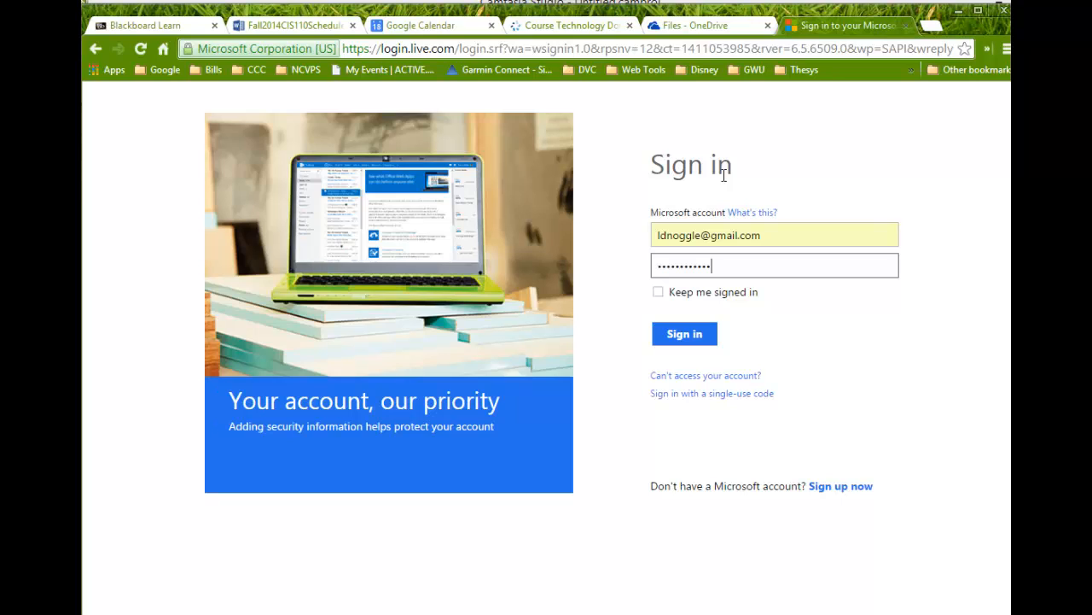
pyautogui.moveTo(770, 329)
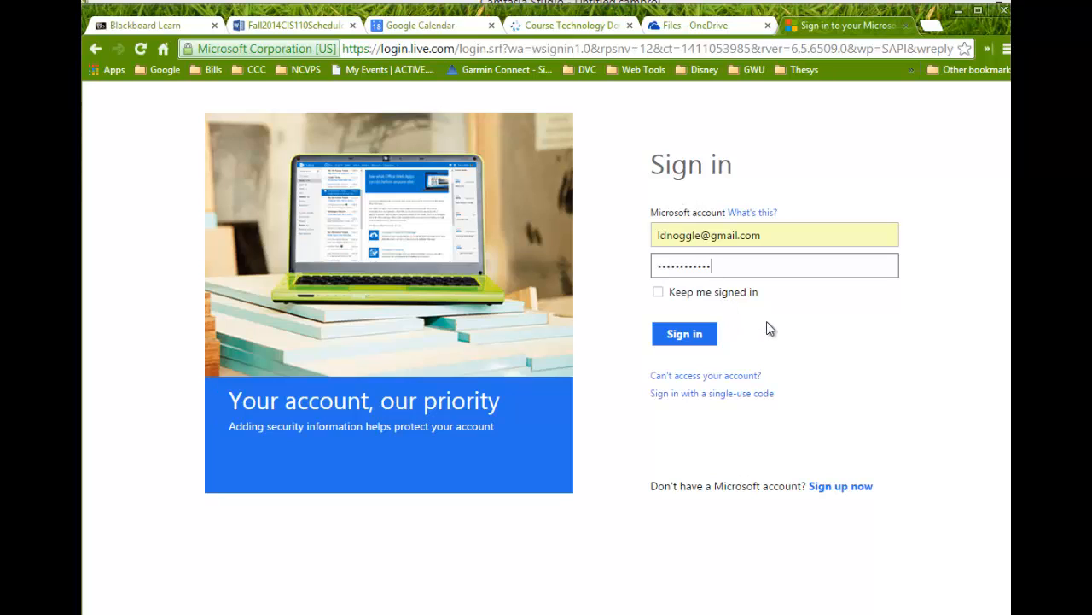
pyautogui.moveTo(761, 335)
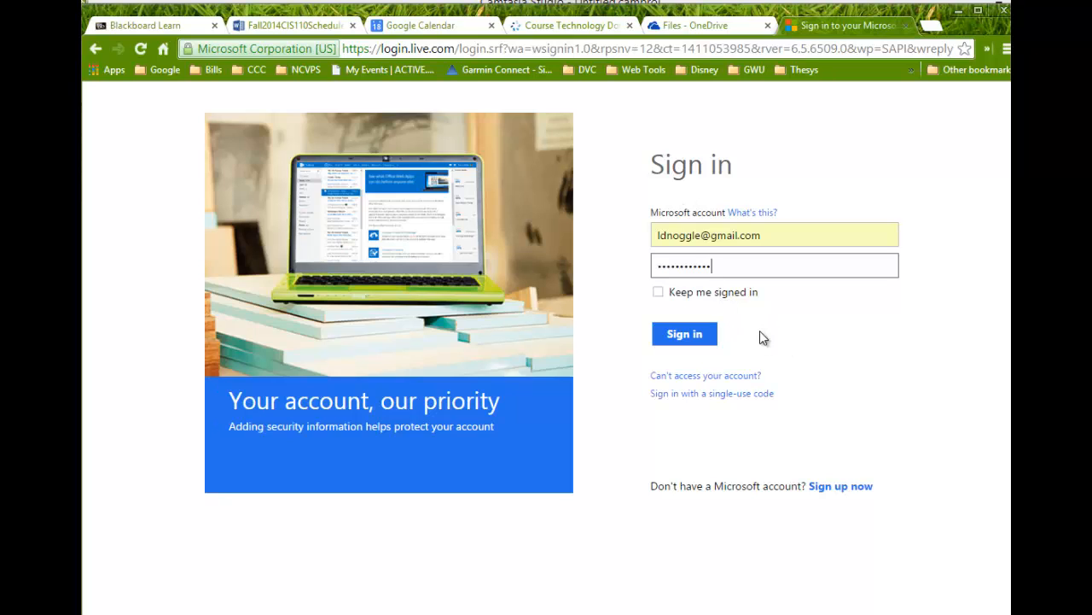
# Sign in to OneDrive and enter the CCC folder toward CTS130
pyautogui.click(683, 333)
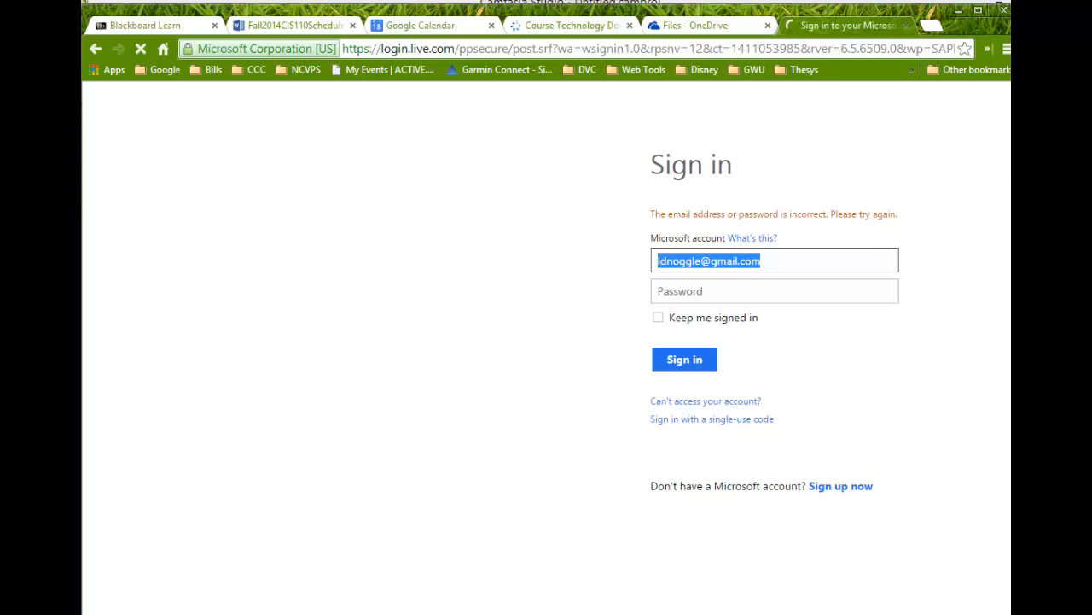
pyautogui.click(683, 359)
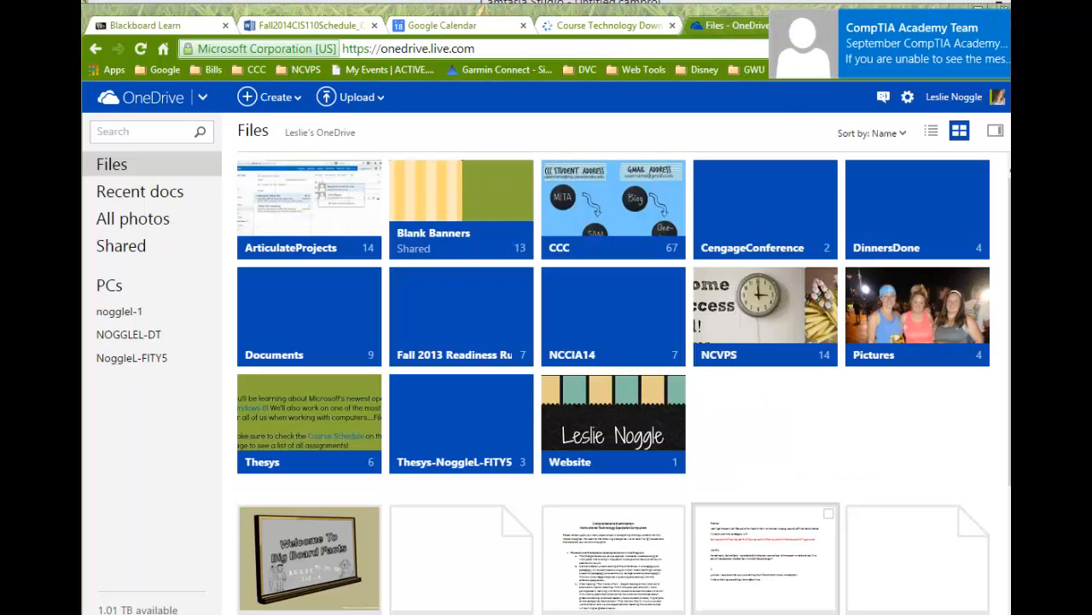
pyautogui.moveTo(833, 123)
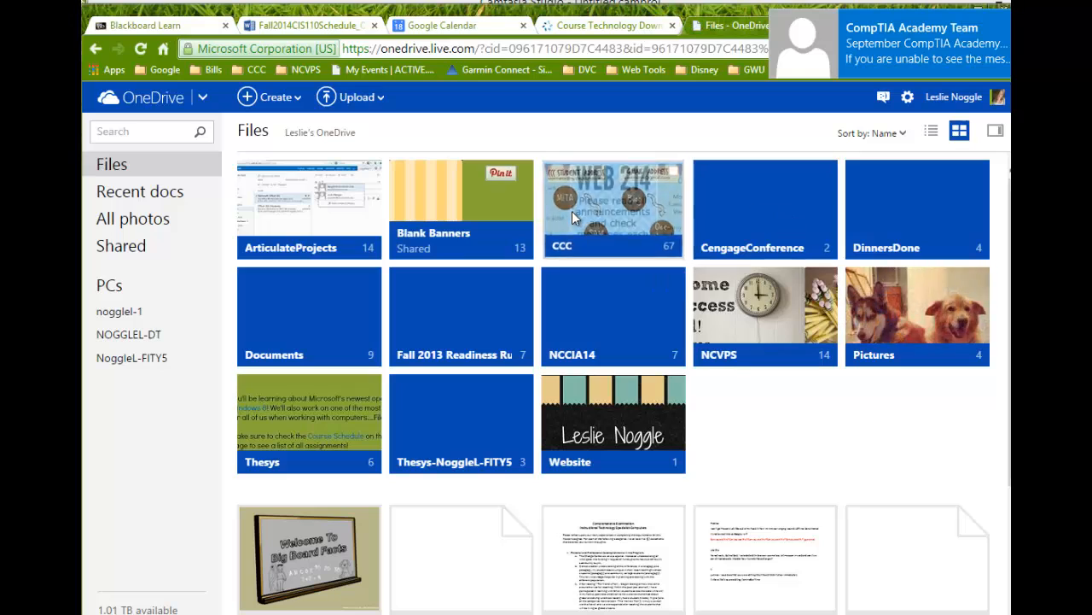
pyautogui.doubleClick(613, 208)
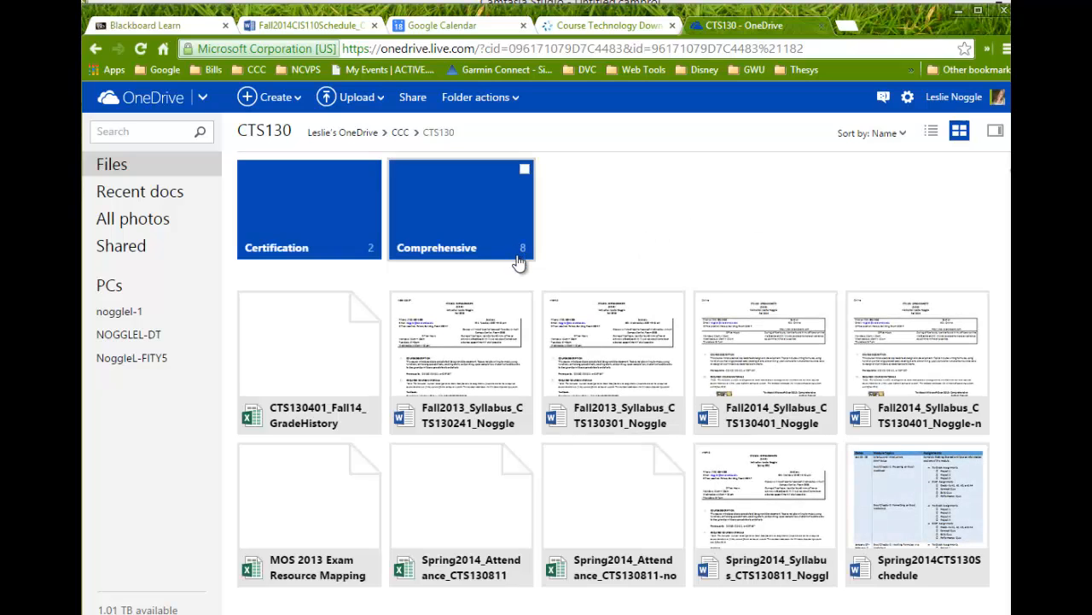
pyautogui.moveTo(382, 356)
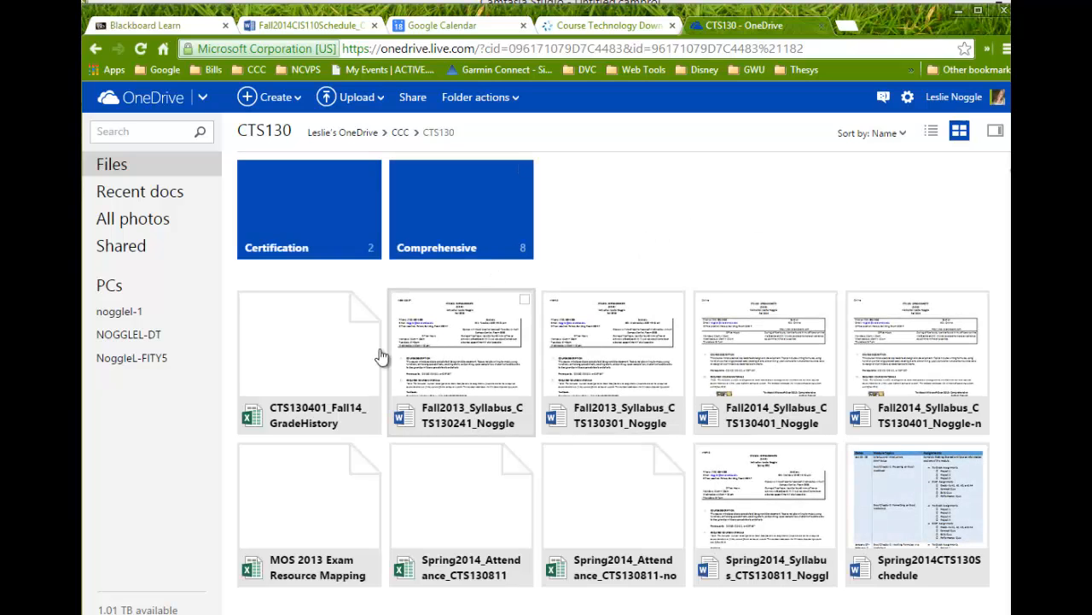
pyautogui.moveTo(406, 282)
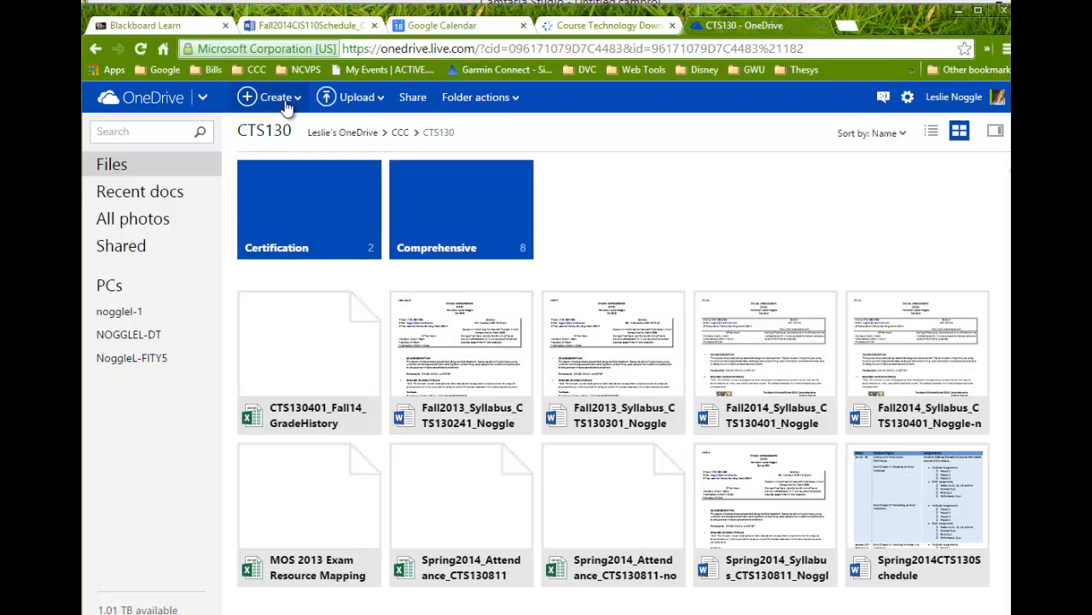
# Create a new blank Excel workbook, Book1, in the CTS130 folder
pyautogui.click(270, 96)
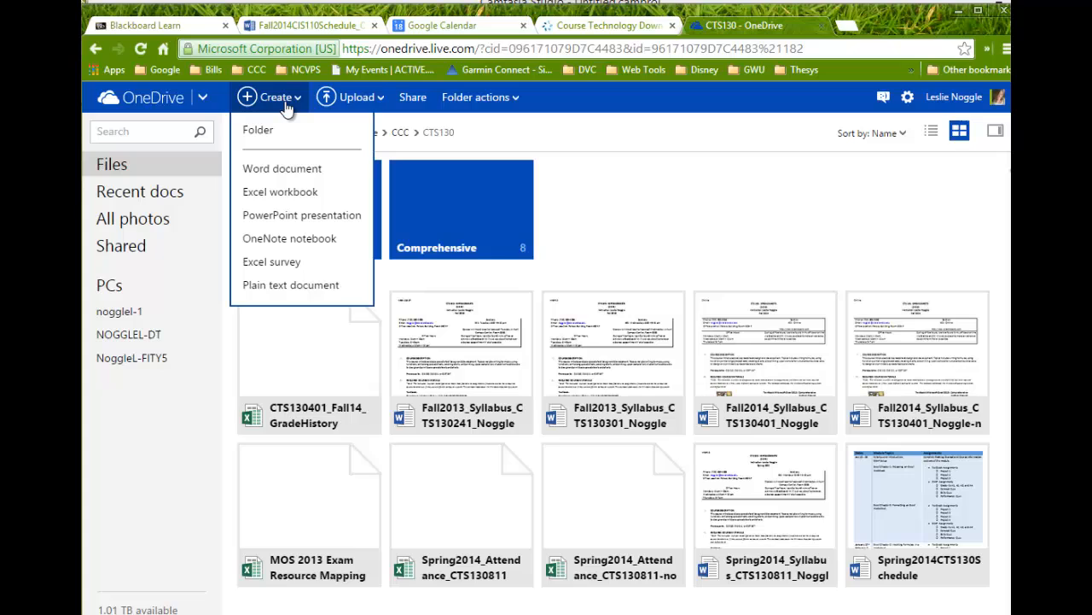
pyautogui.moveTo(290, 169)
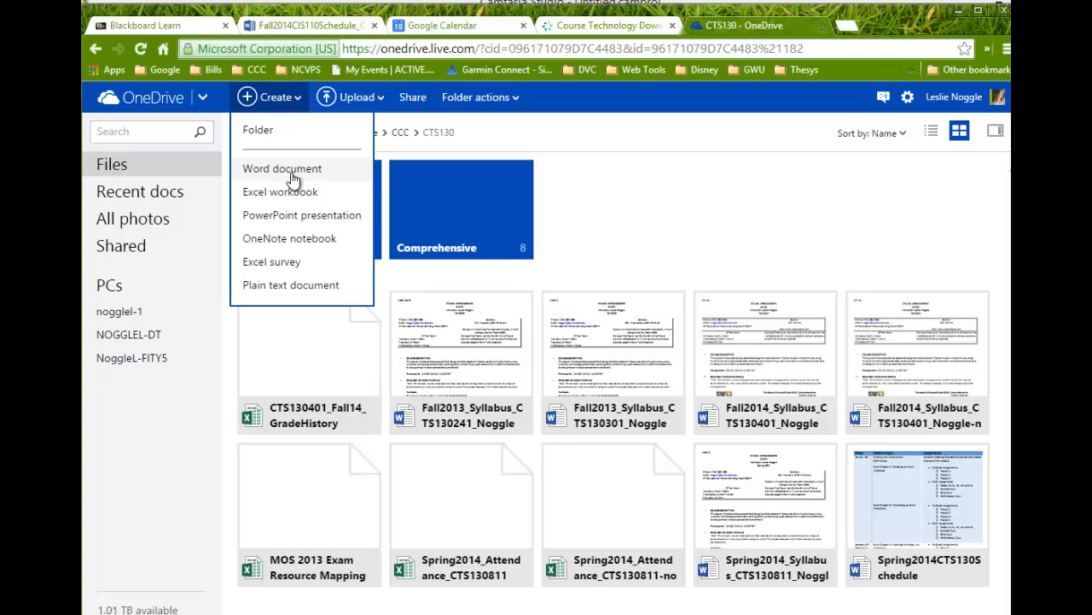
pyautogui.moveTo(306, 205)
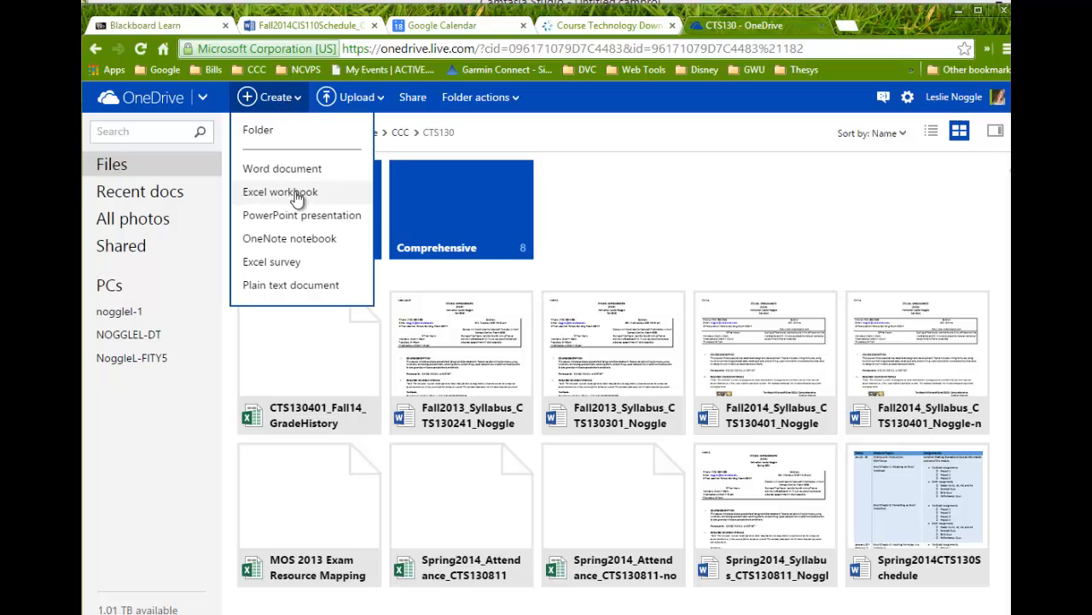
pyautogui.moveTo(280, 191)
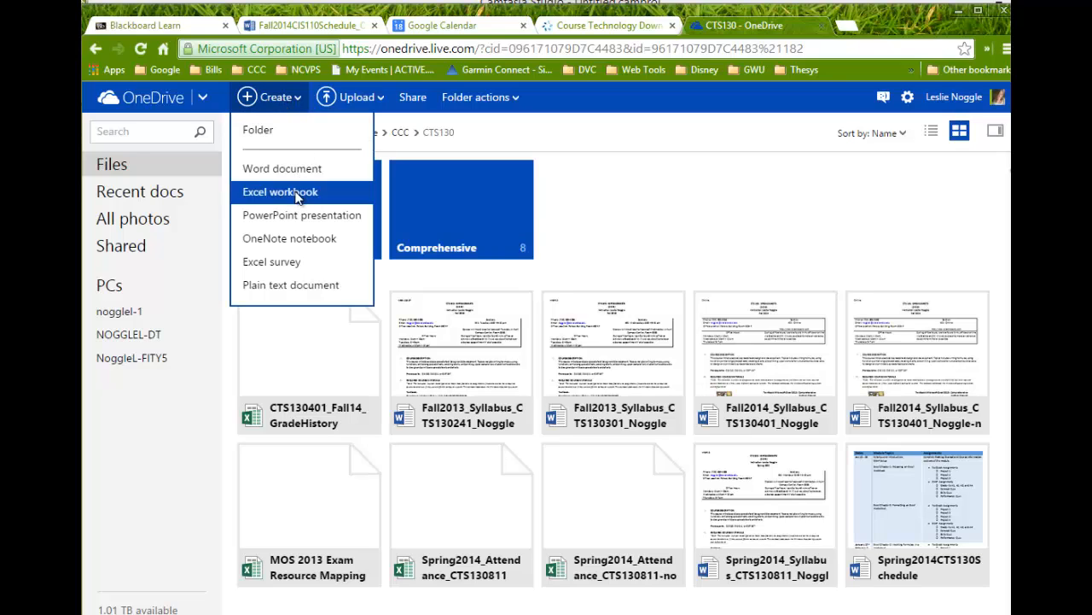
pyautogui.click(280, 191)
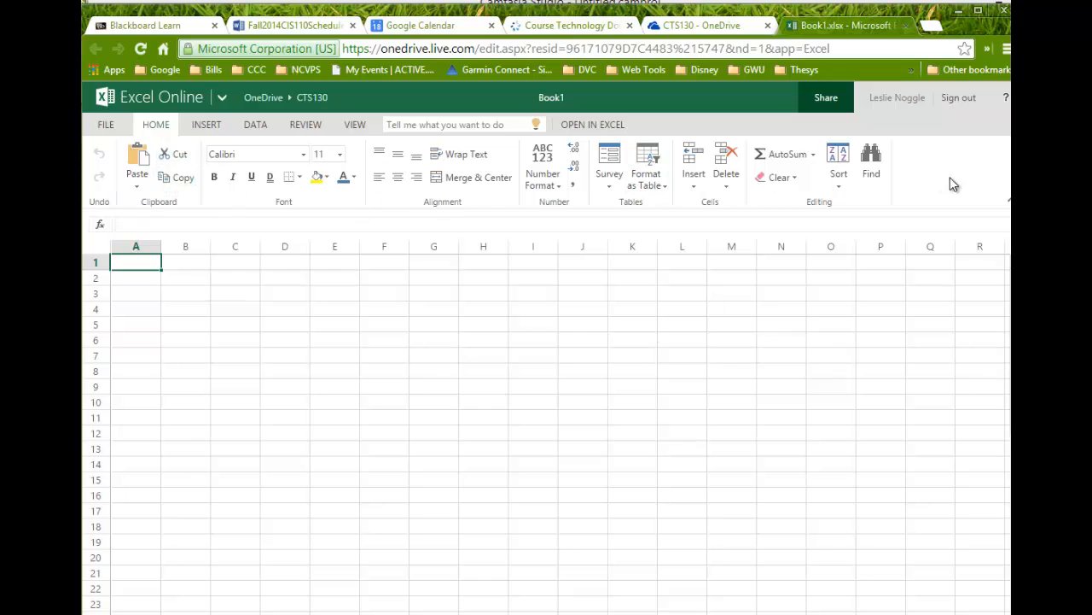
# Look through the Insert and commenting ribbons, then return to Home
pyautogui.click(207, 123)
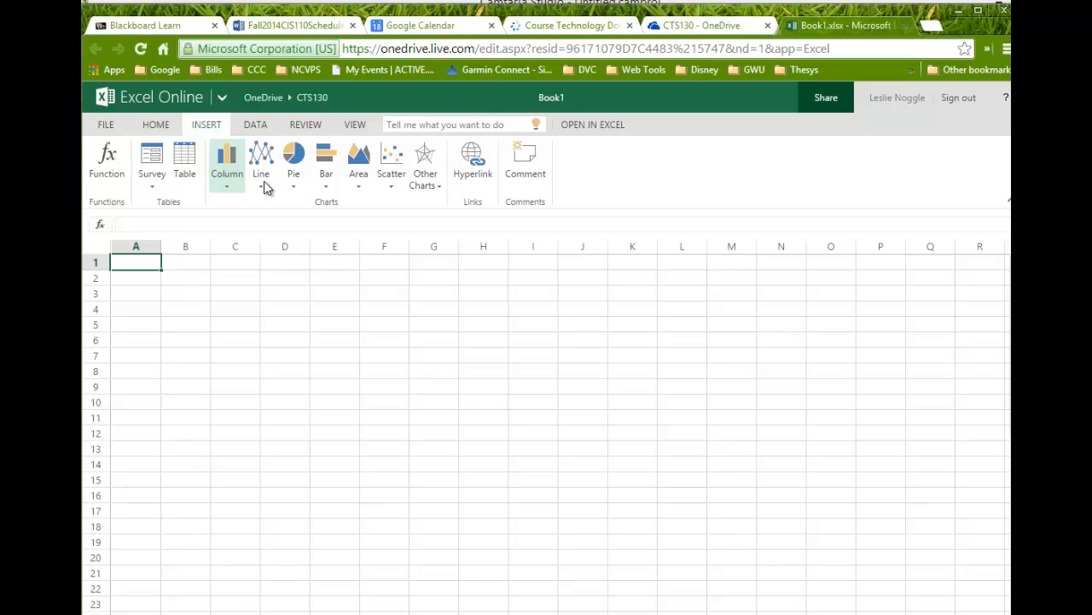
pyautogui.click(305, 124)
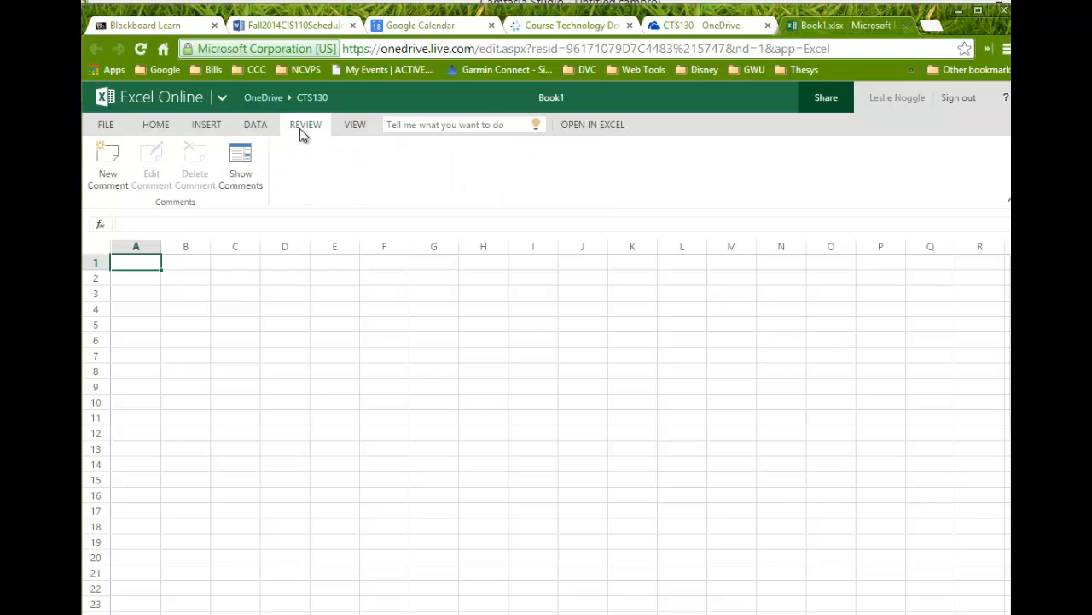
pyautogui.click(156, 123)
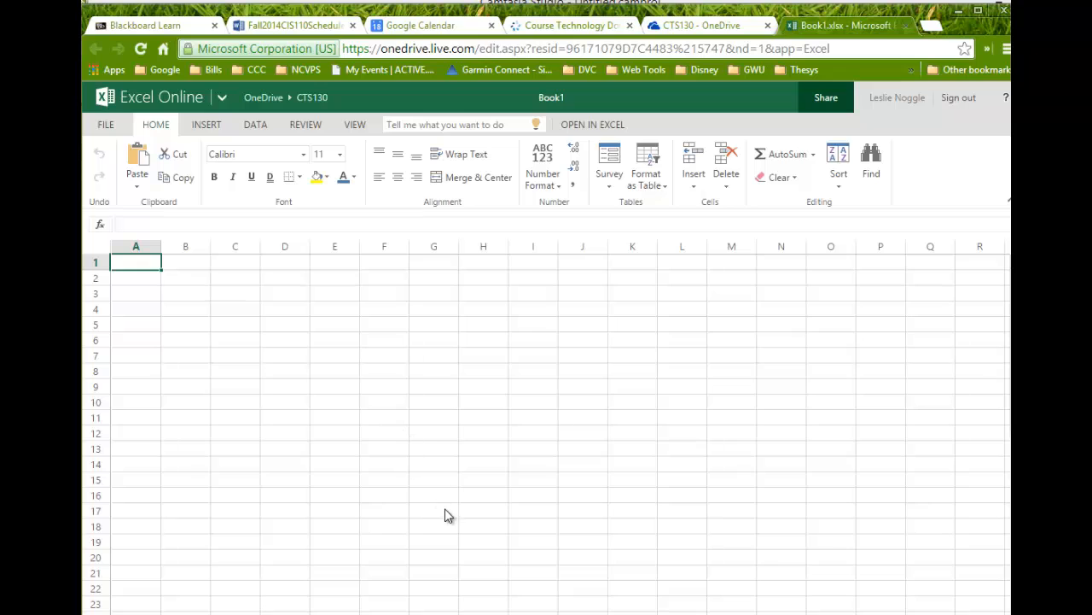
pyautogui.moveTo(294, 372)
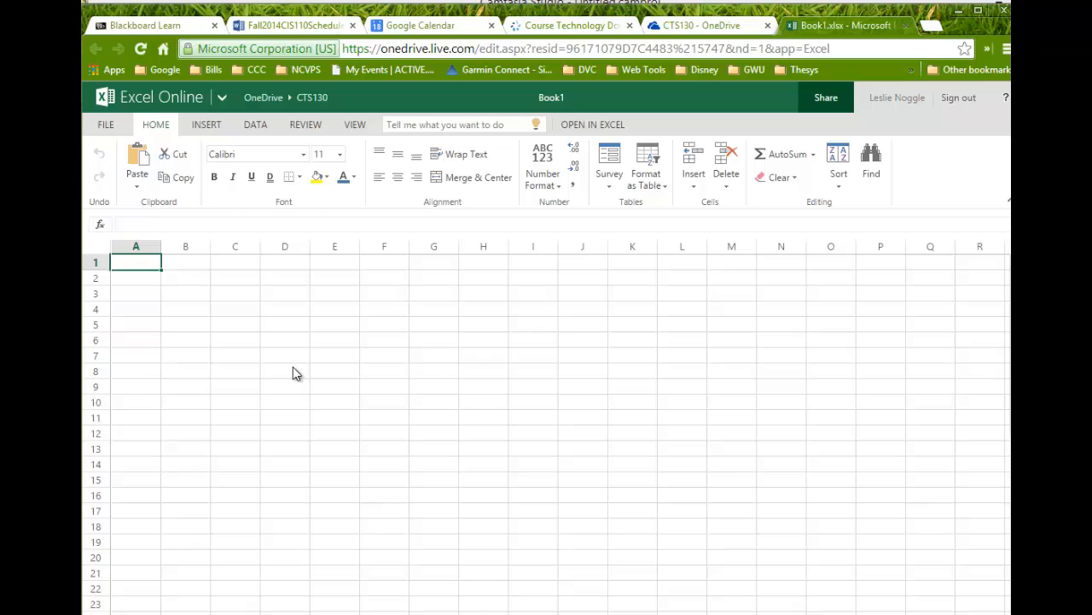
pyautogui.moveTo(294, 361)
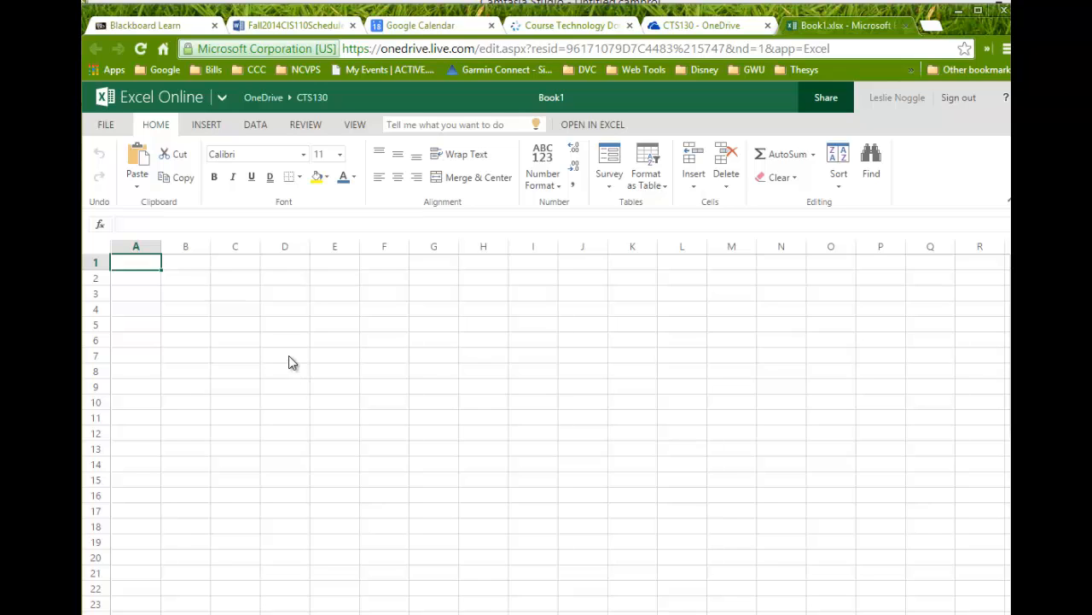
pyautogui.moveTo(212, 410)
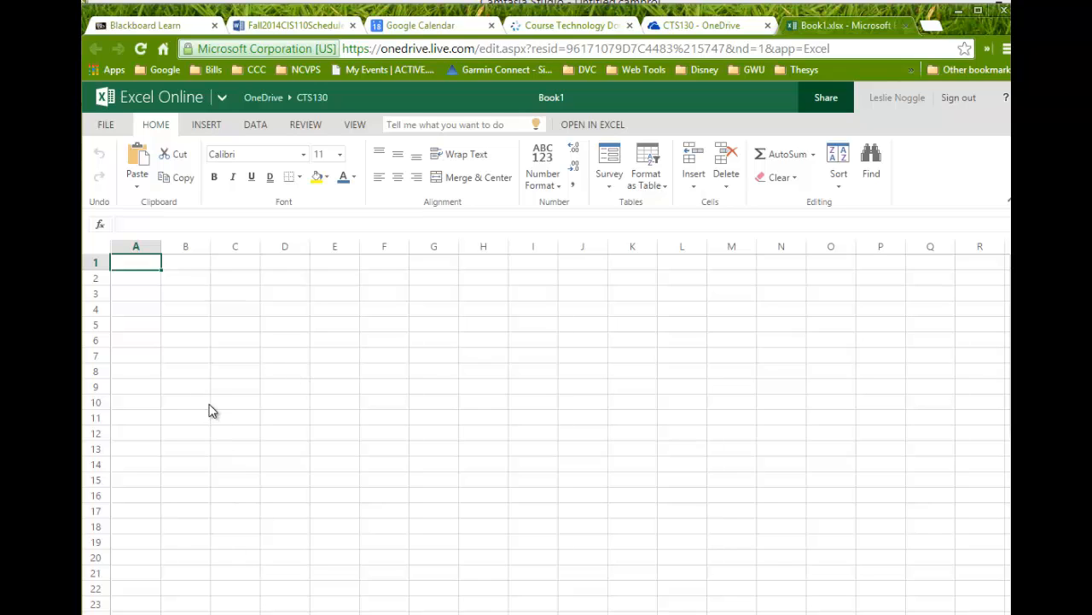
pyautogui.moveTo(157, 271)
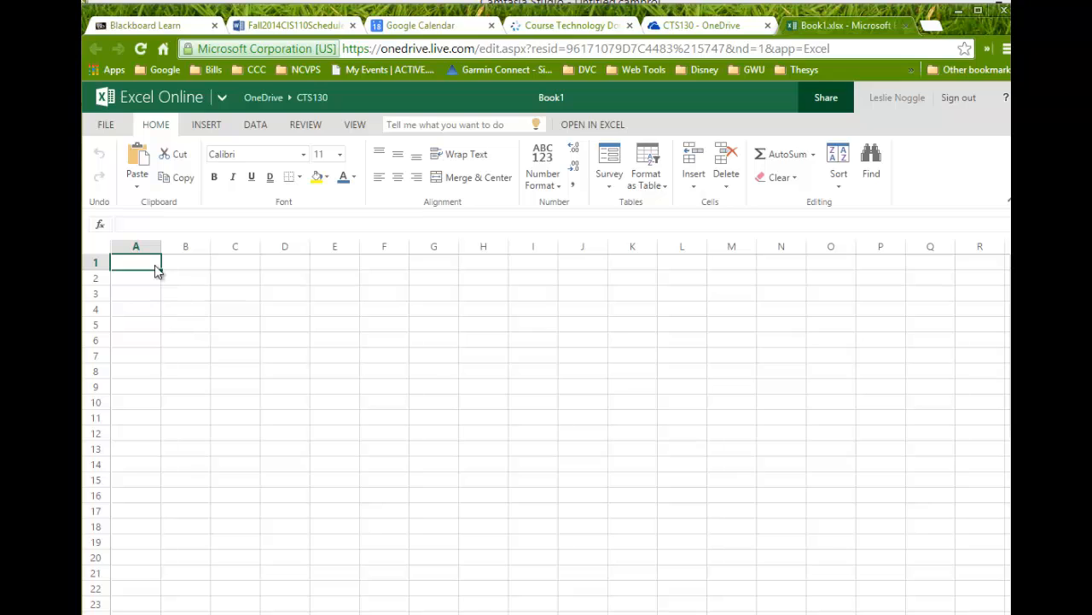
# Enter the label Freshman in cell A2 and move to B1 for the headers
pyautogui.write('Freshman')
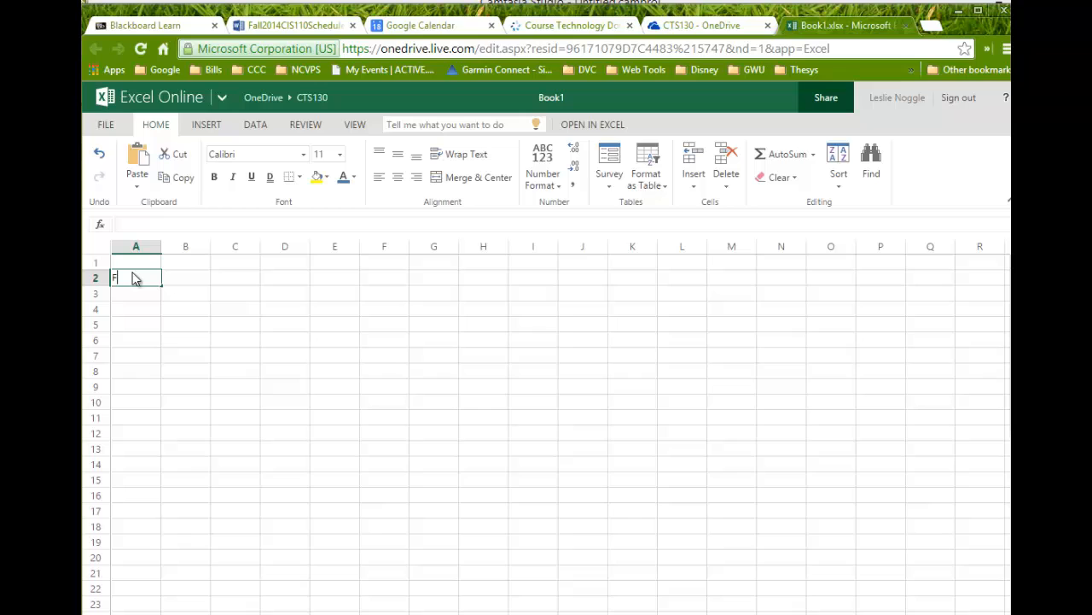
pyautogui.write('Freshman')
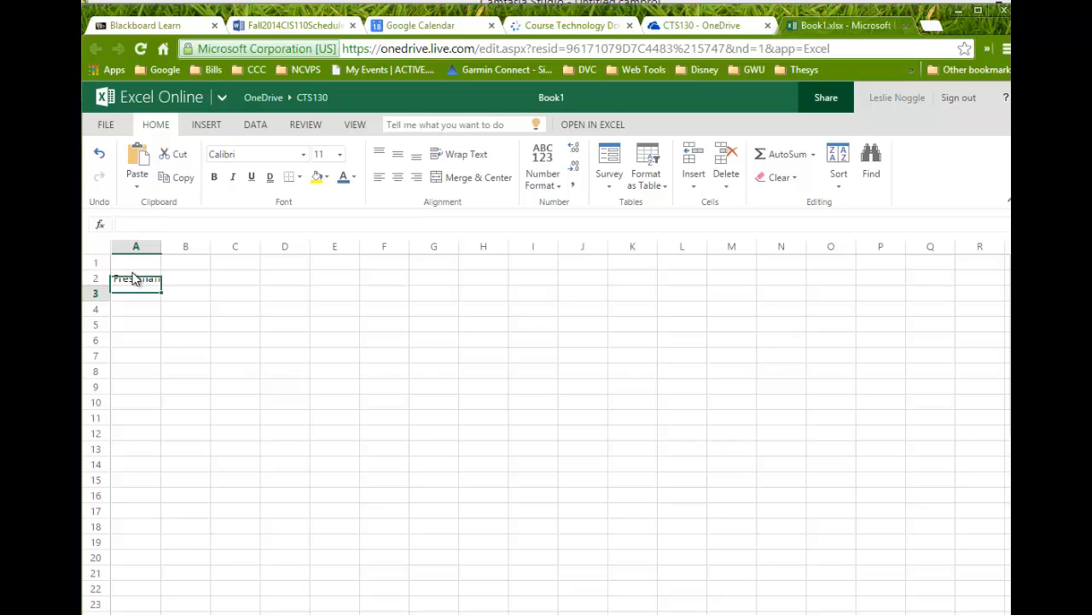
pyautogui.press('Return')
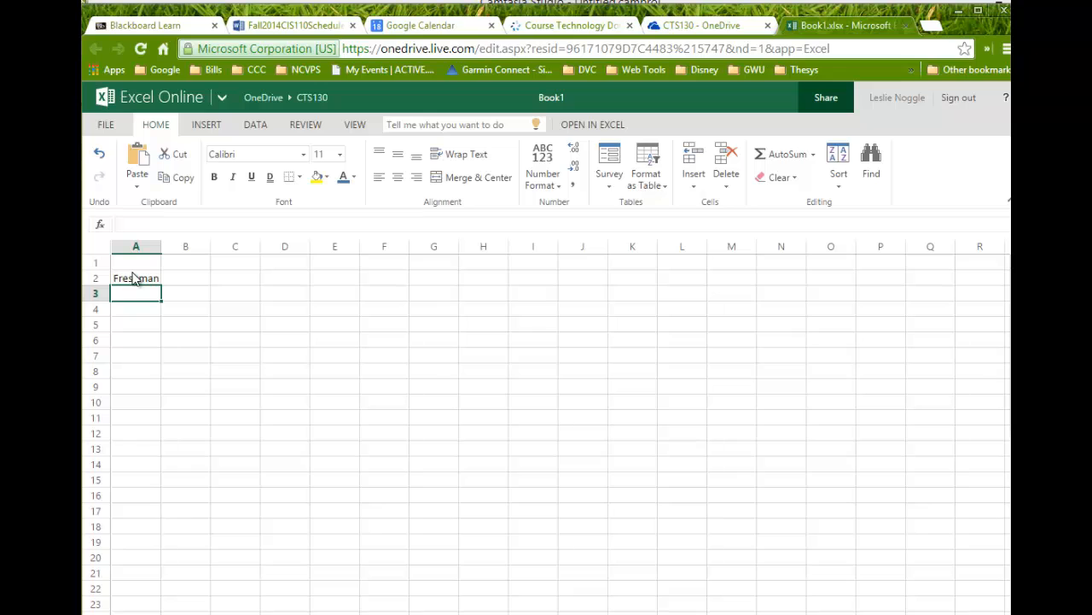
pyautogui.click(136, 277)
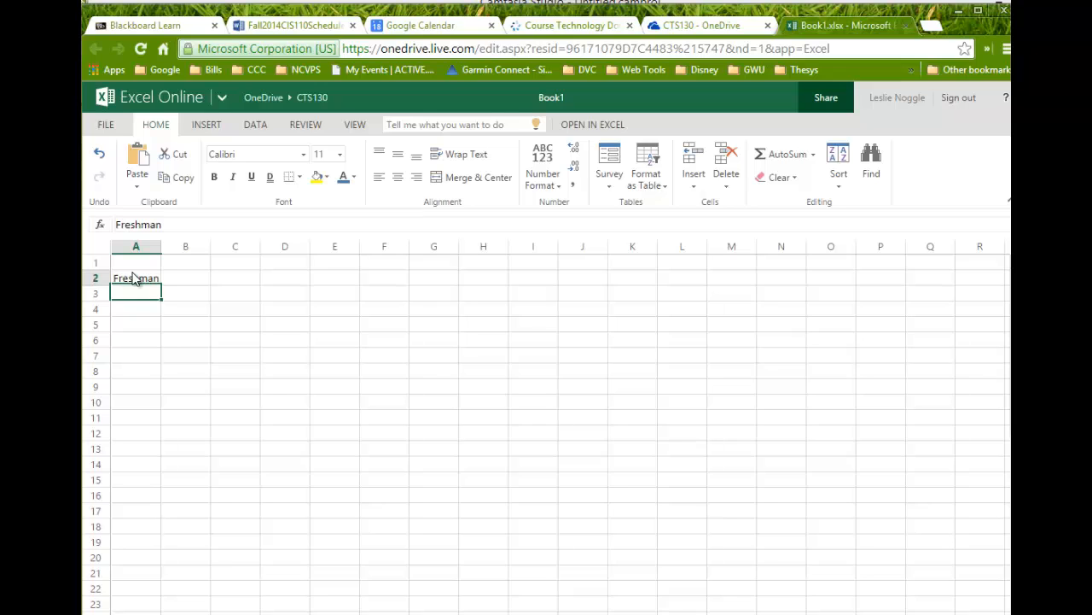
pyautogui.click(184, 261)
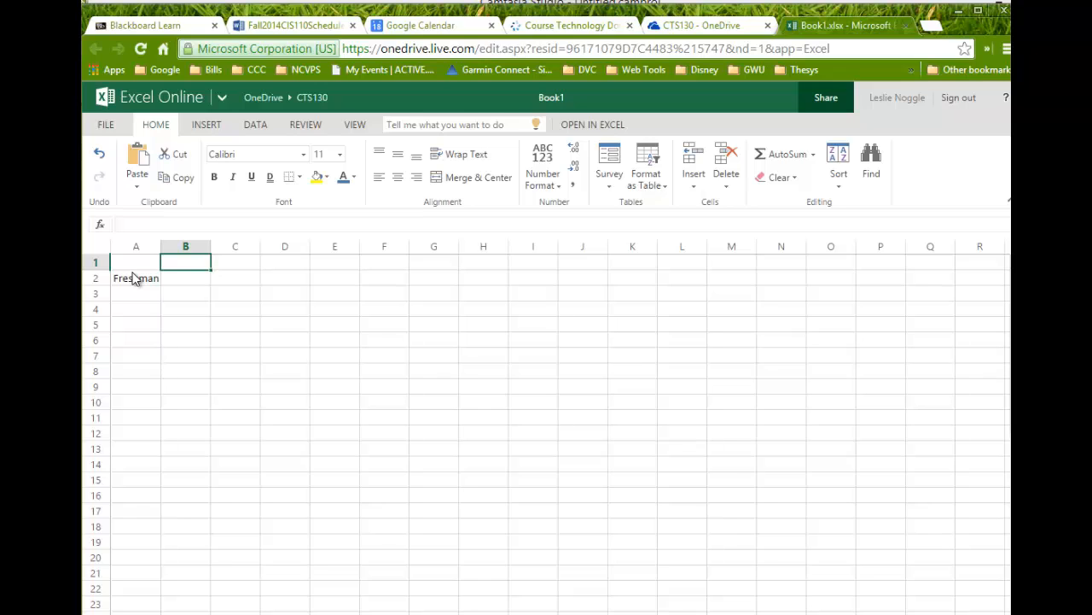
# Enter the headers Tuition, Books, Car and Rent across B1 to E1
pyautogui.write('Tuituion')
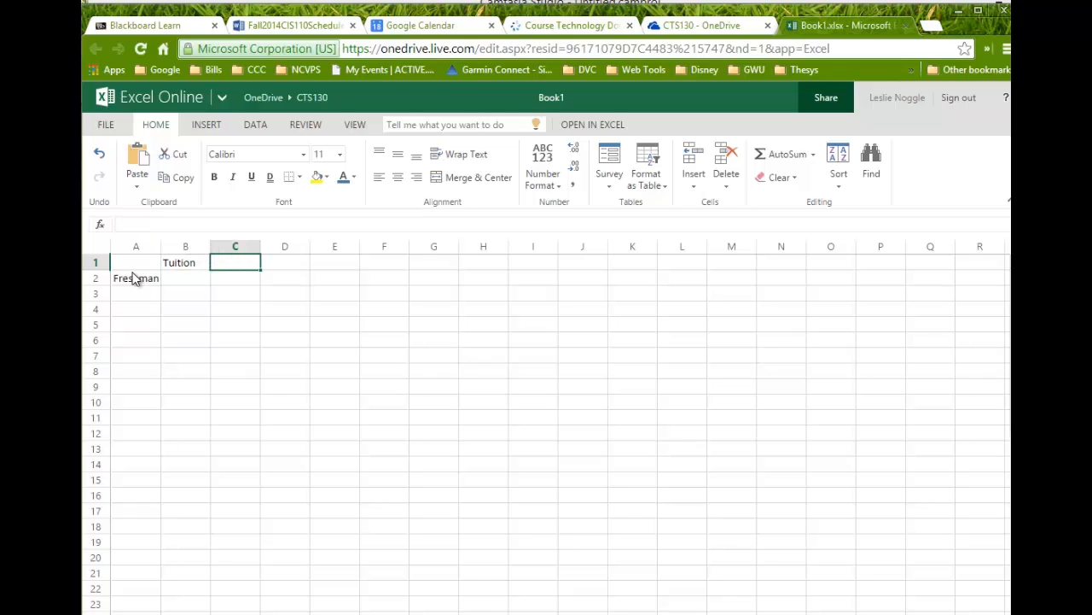
pyautogui.write('Books')
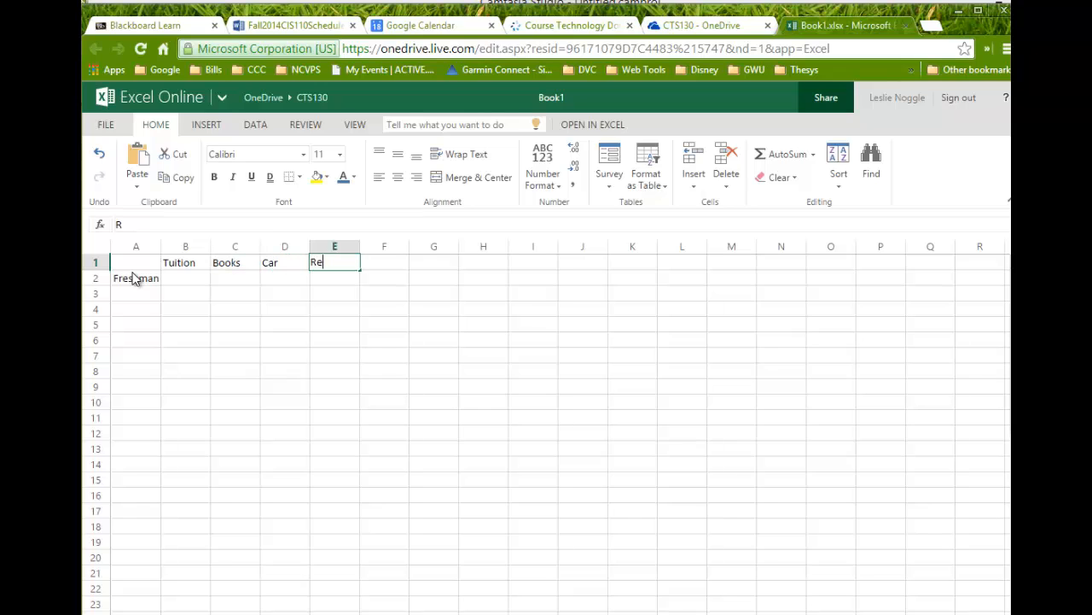
pyautogui.write('nt')
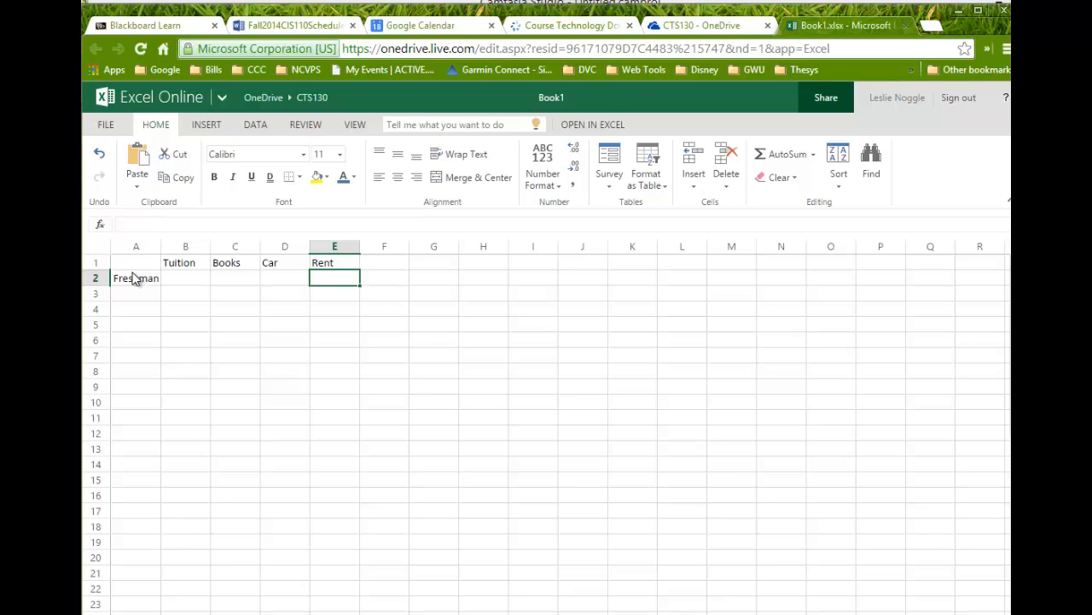
pyautogui.click(185, 276)
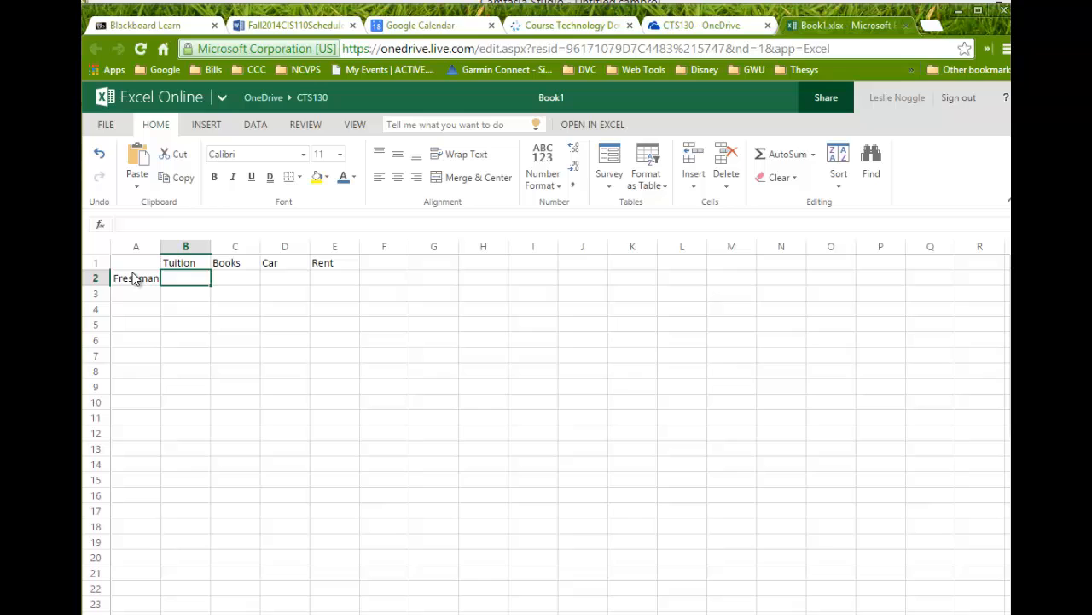
# Bring up the Share with People dialog for Book1.xlsx from the File menu
pyautogui.click(185, 324)
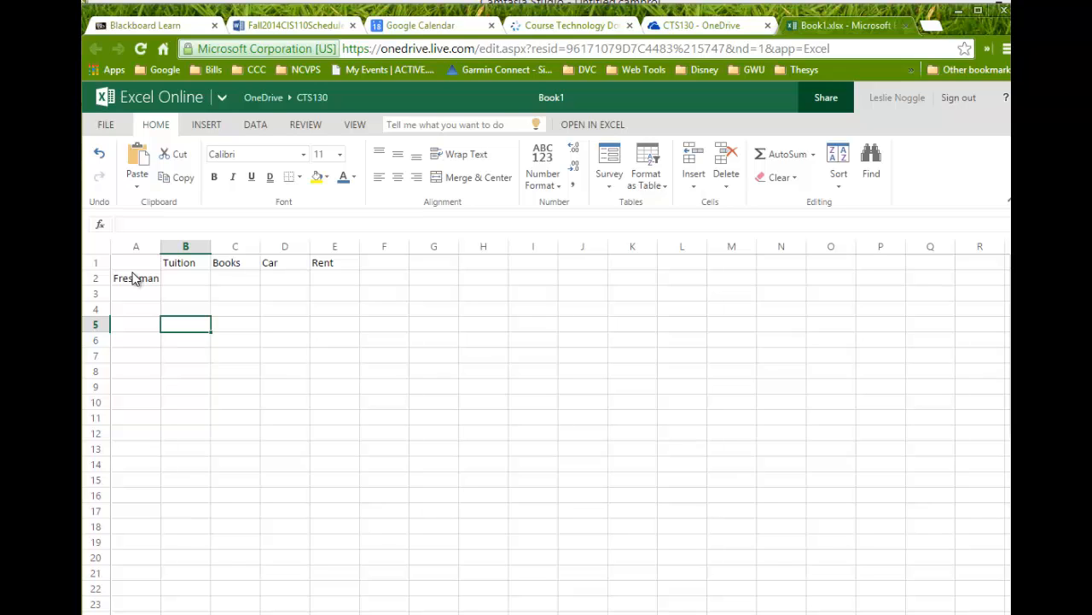
pyautogui.moveTo(150, 287)
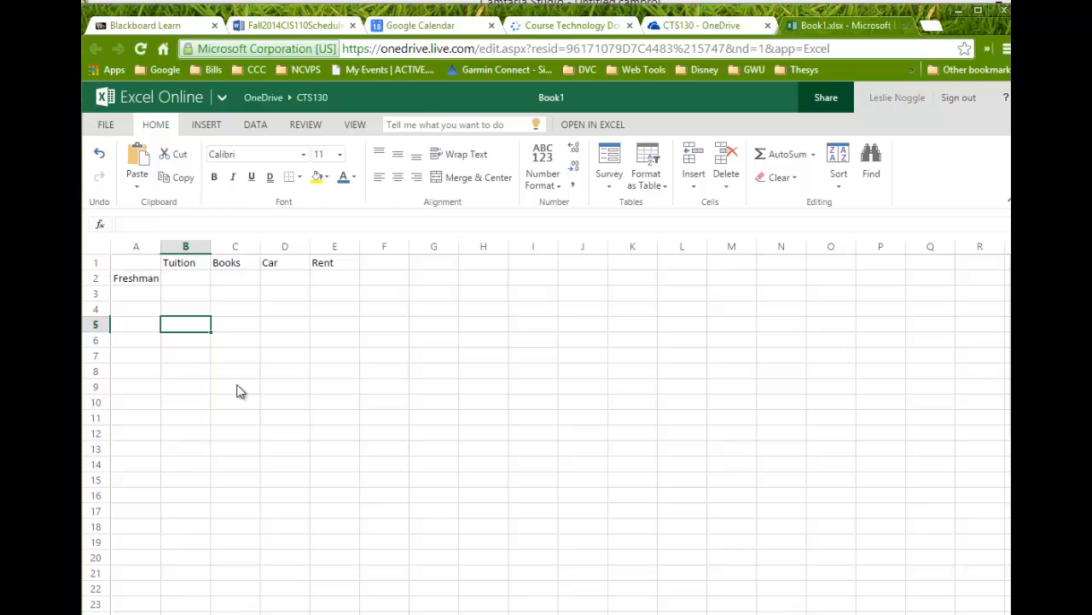
pyautogui.moveTo(235, 436)
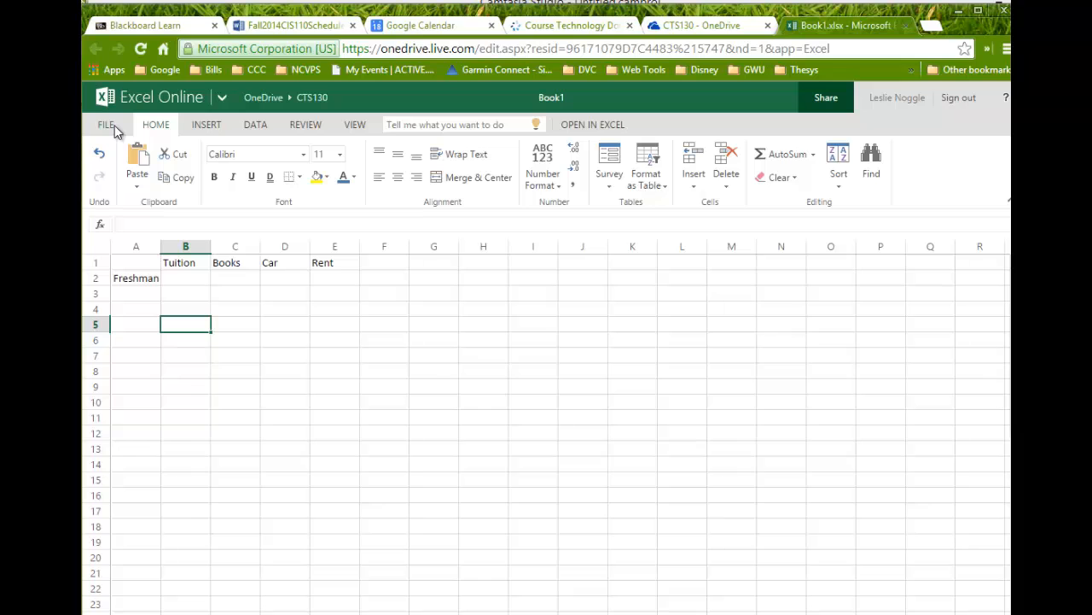
pyautogui.click(106, 123)
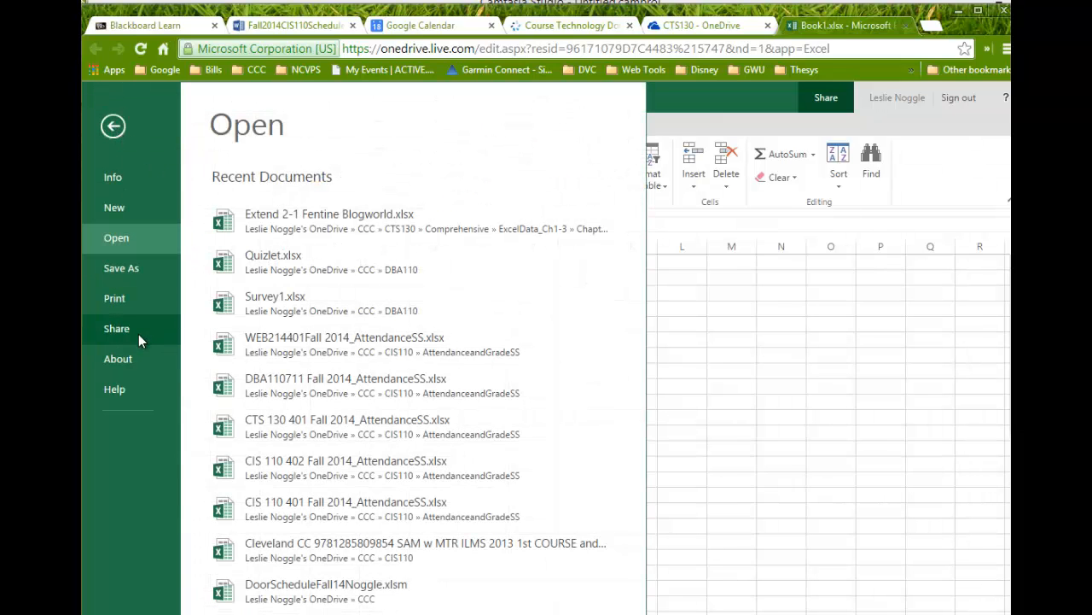
pyautogui.click(116, 328)
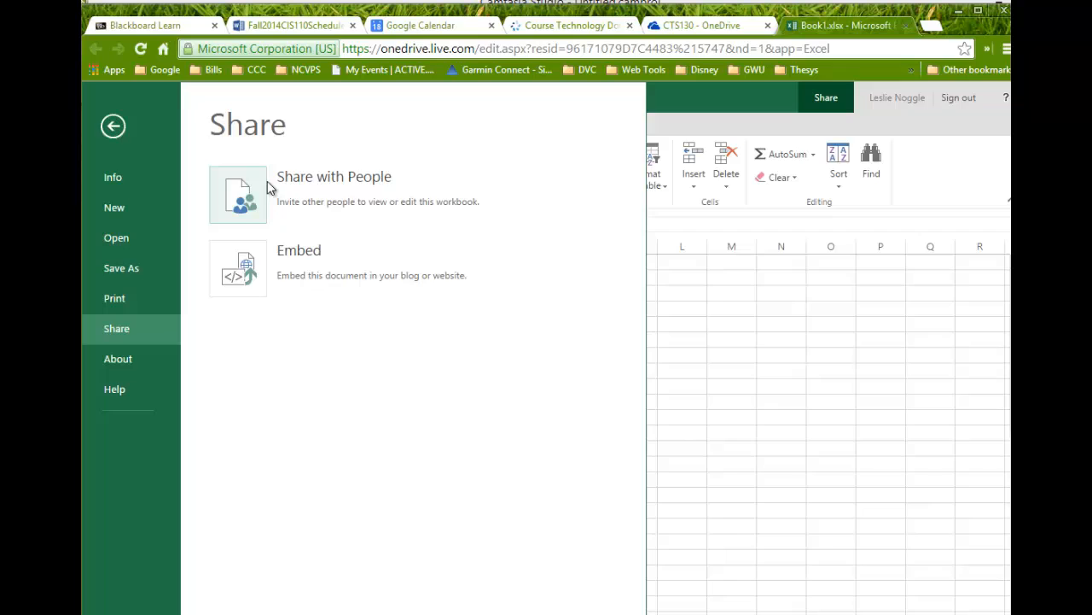
pyautogui.click(335, 176)
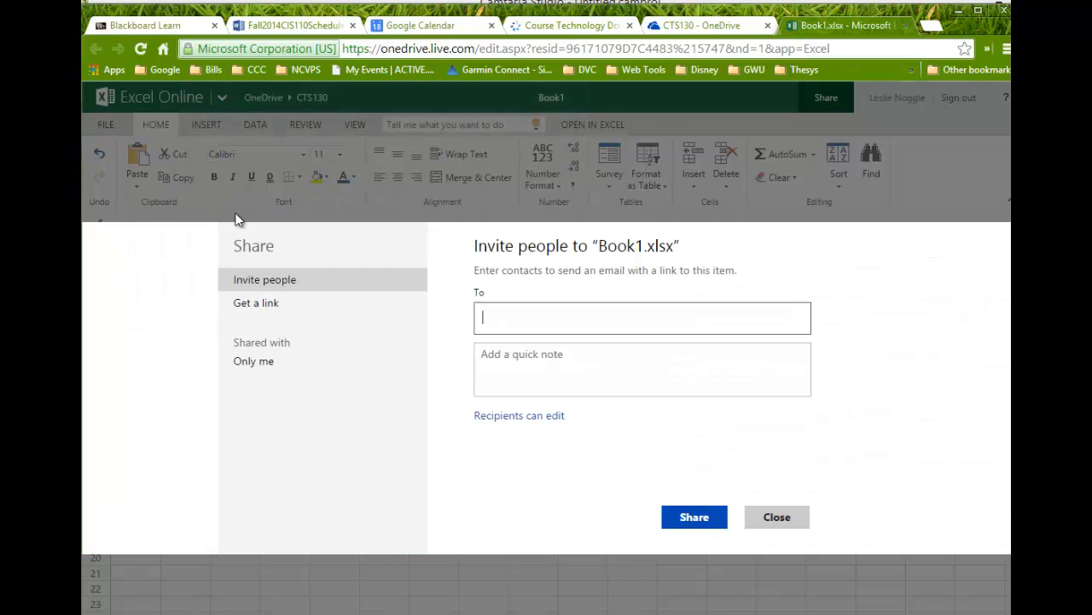
# Generate an Edit link for Book1.xlsx via Get a link and close the sharing window
pyautogui.click(256, 302)
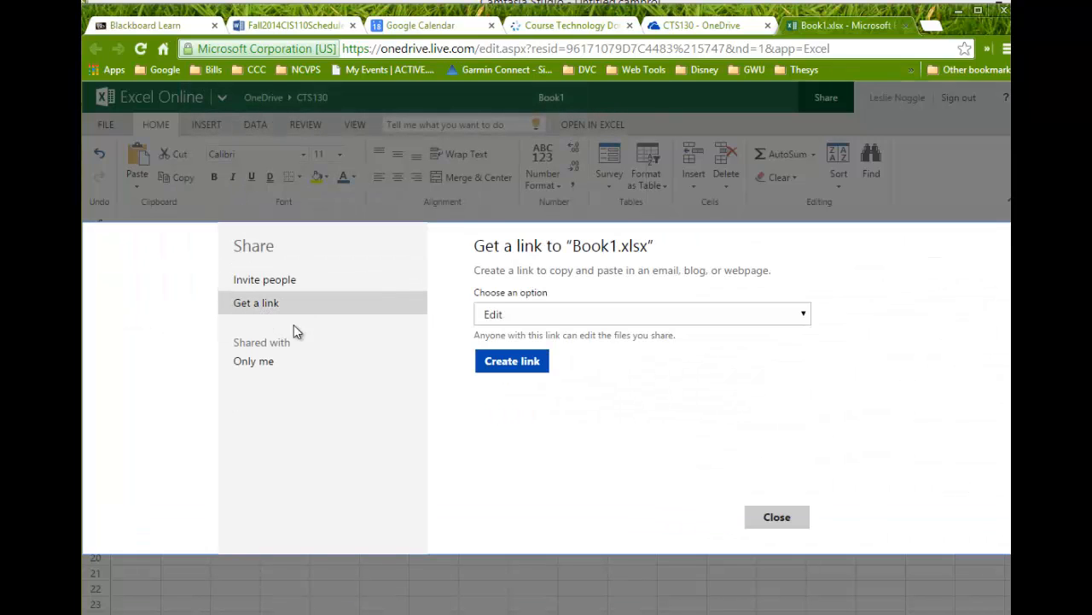
pyautogui.click(641, 314)
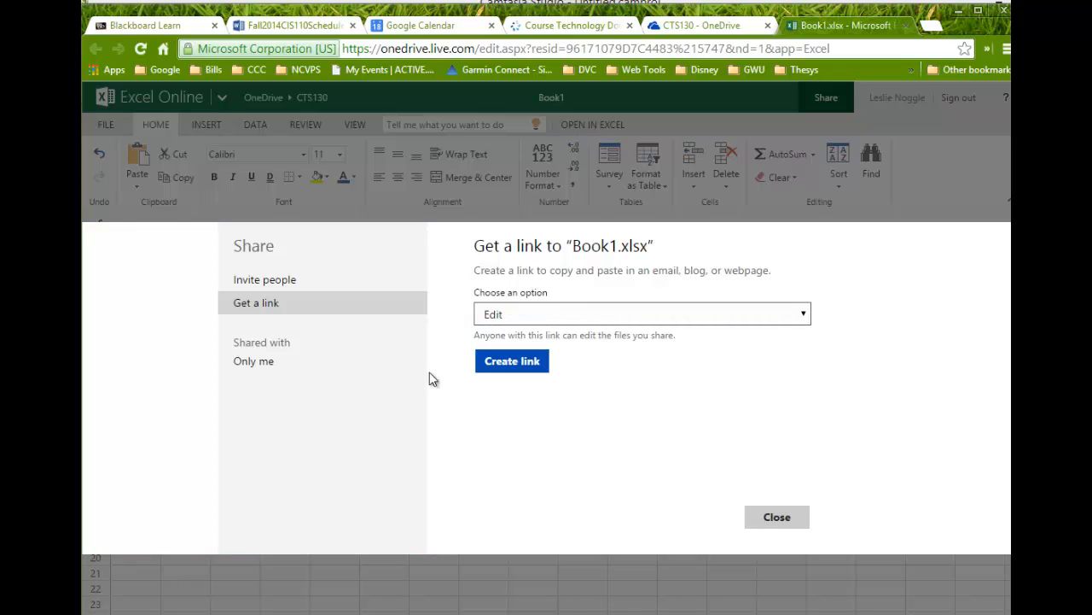
pyautogui.click(512, 360)
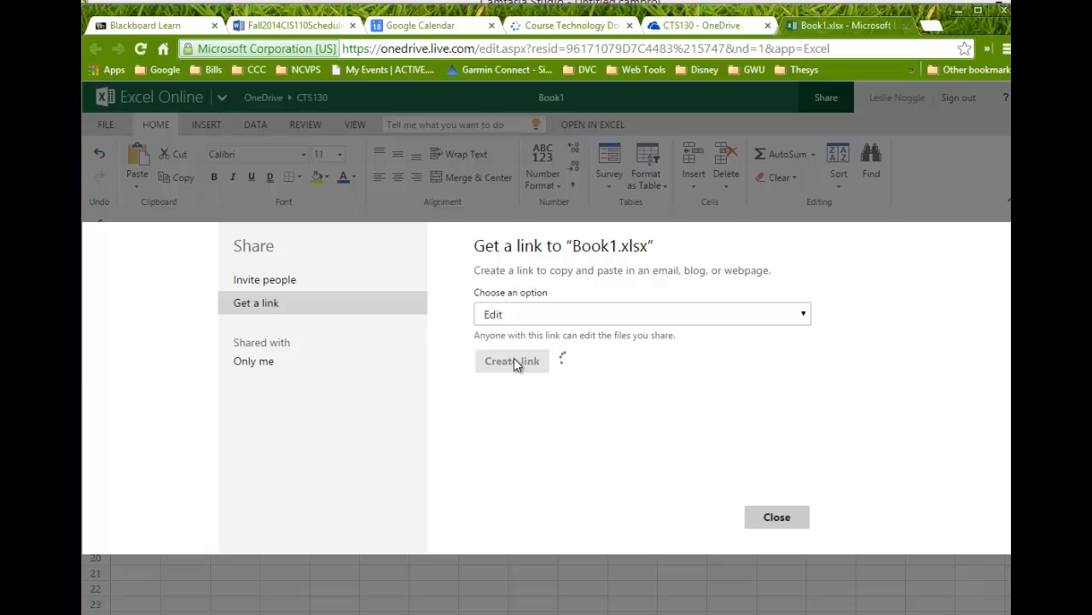
pyautogui.click(512, 361)
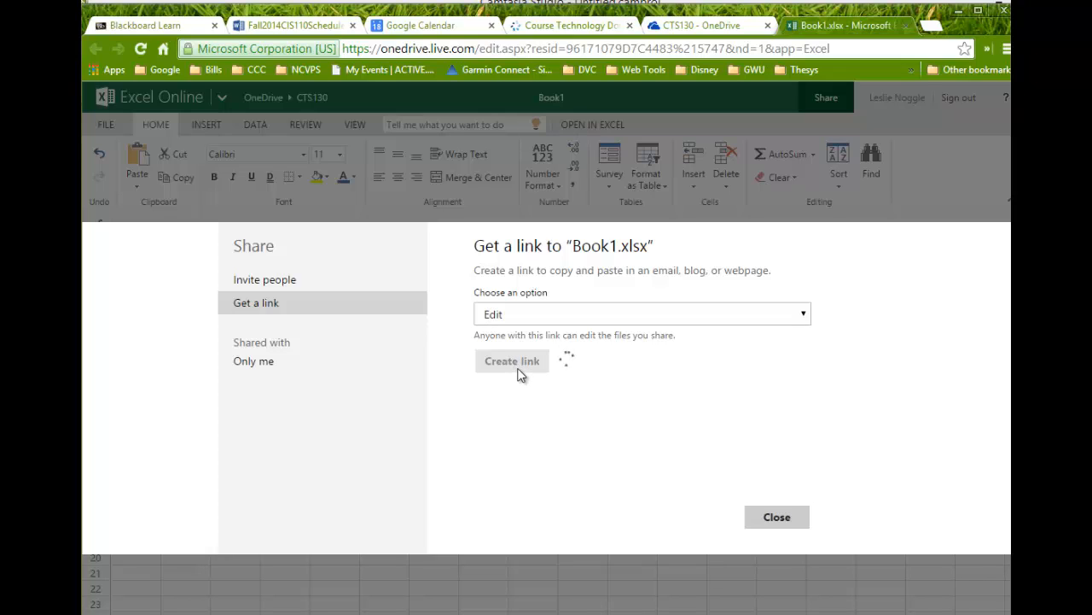
pyautogui.click(512, 360)
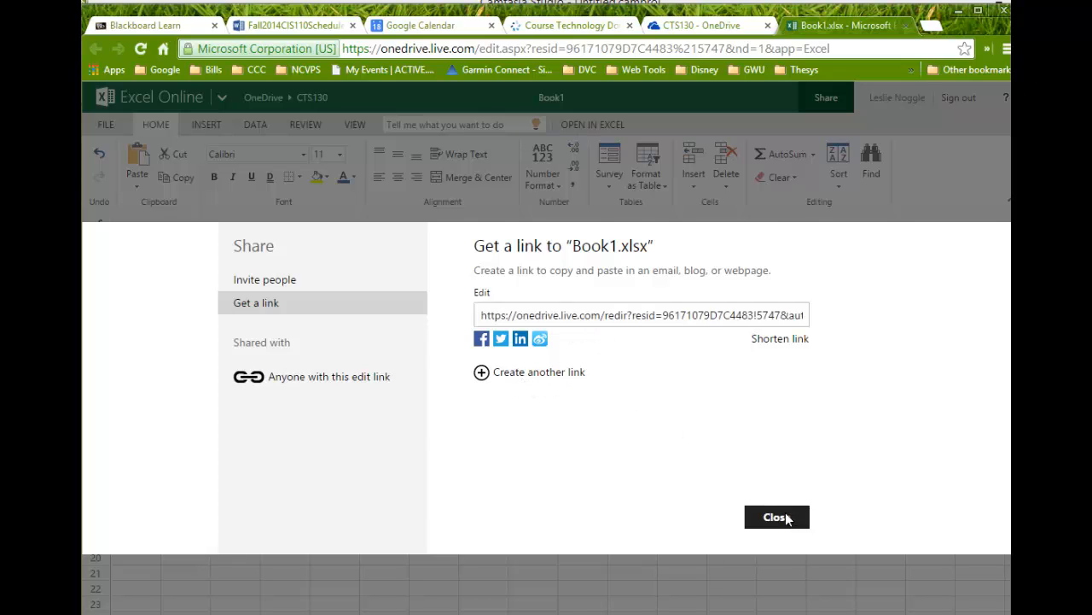
pyautogui.click(775, 515)
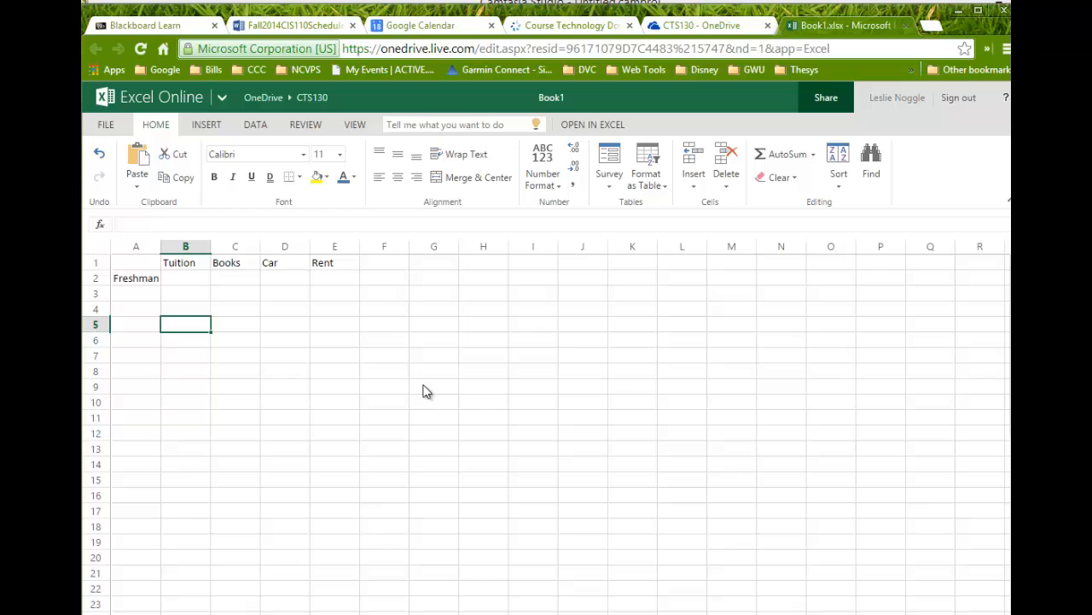
pyautogui.moveTo(417, 370)
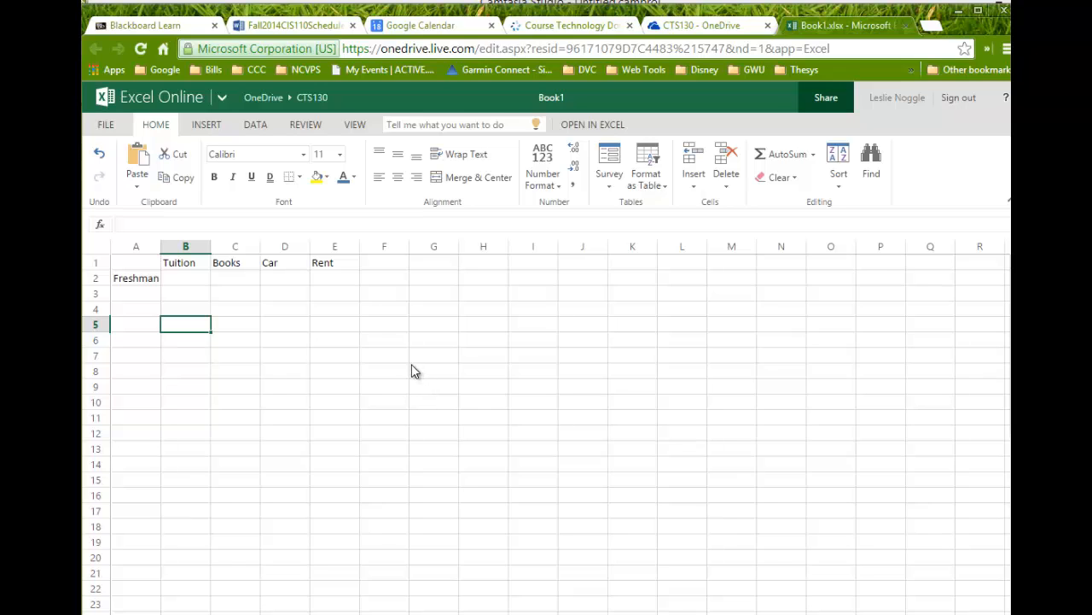
pyautogui.moveTo(389, 341)
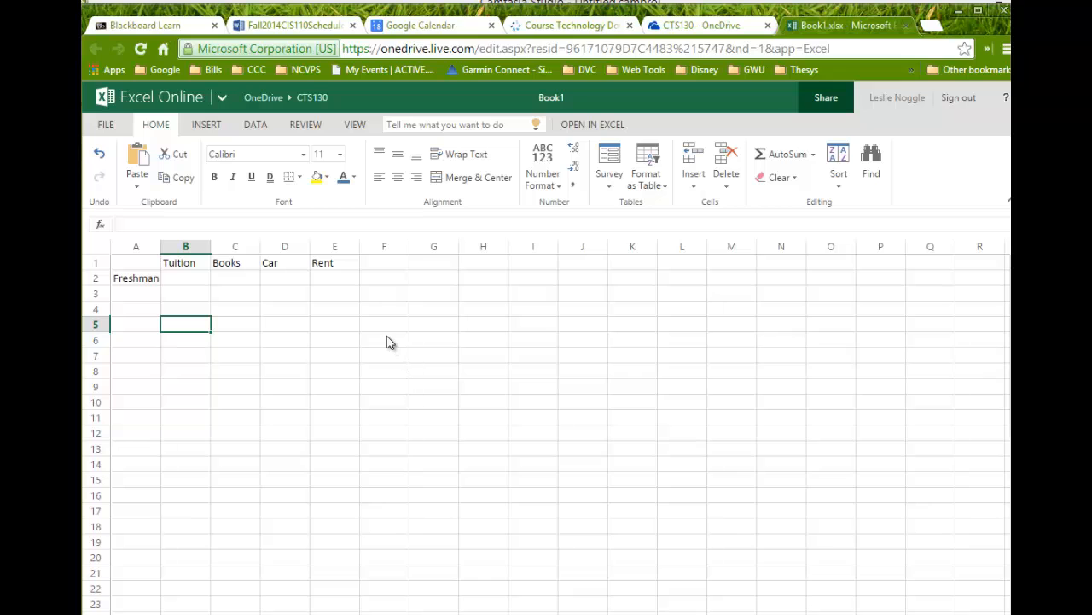
pyautogui.moveTo(536, 352)
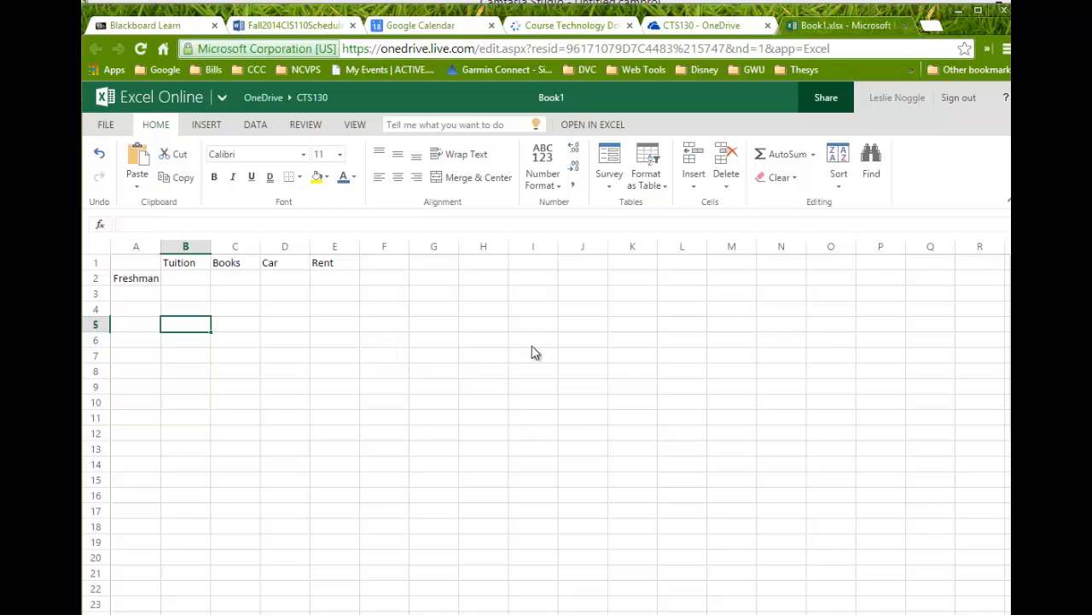